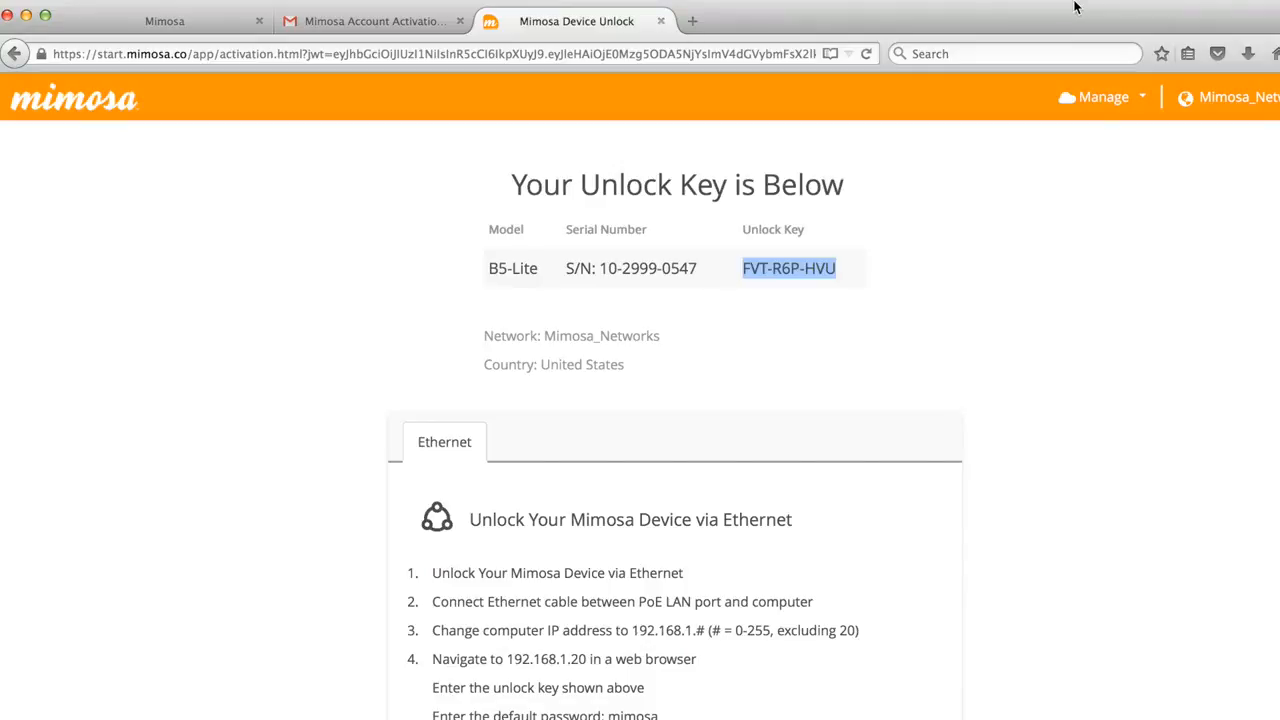
{"action": "mouse_move", "coordinate": [1055, 137]}
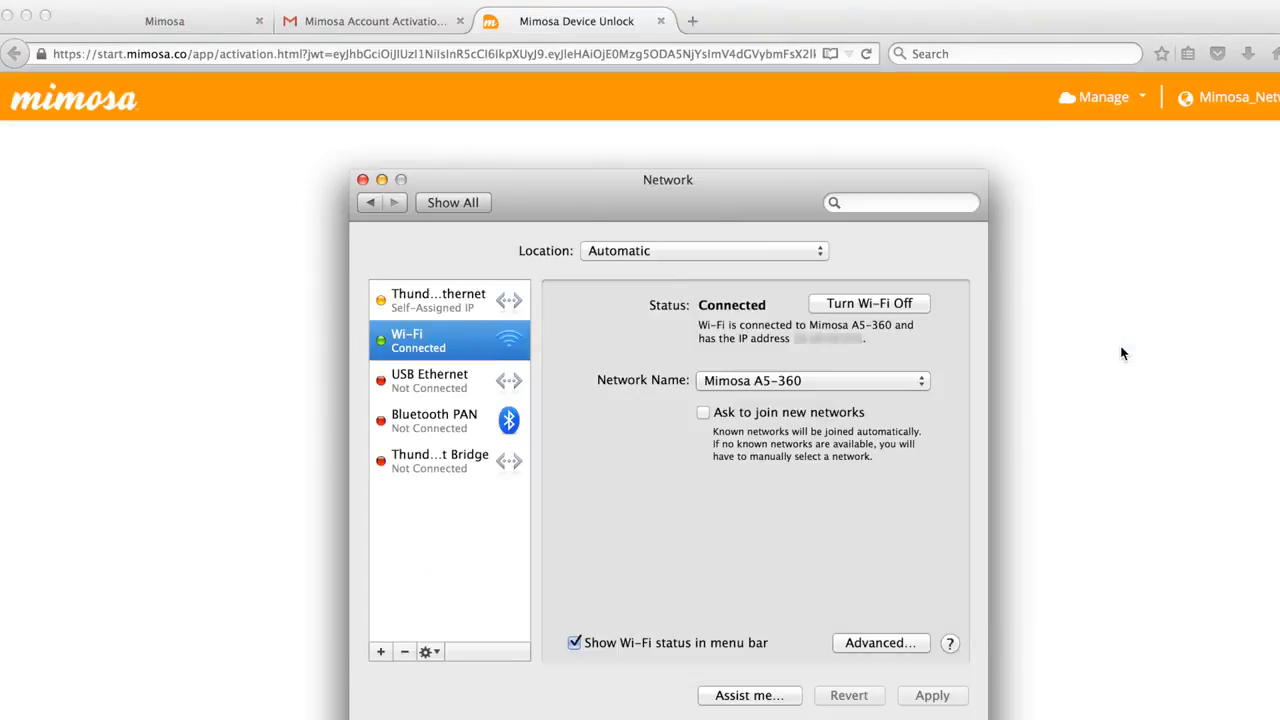
{"action": "mouse_move", "coordinate": [585, 336]}
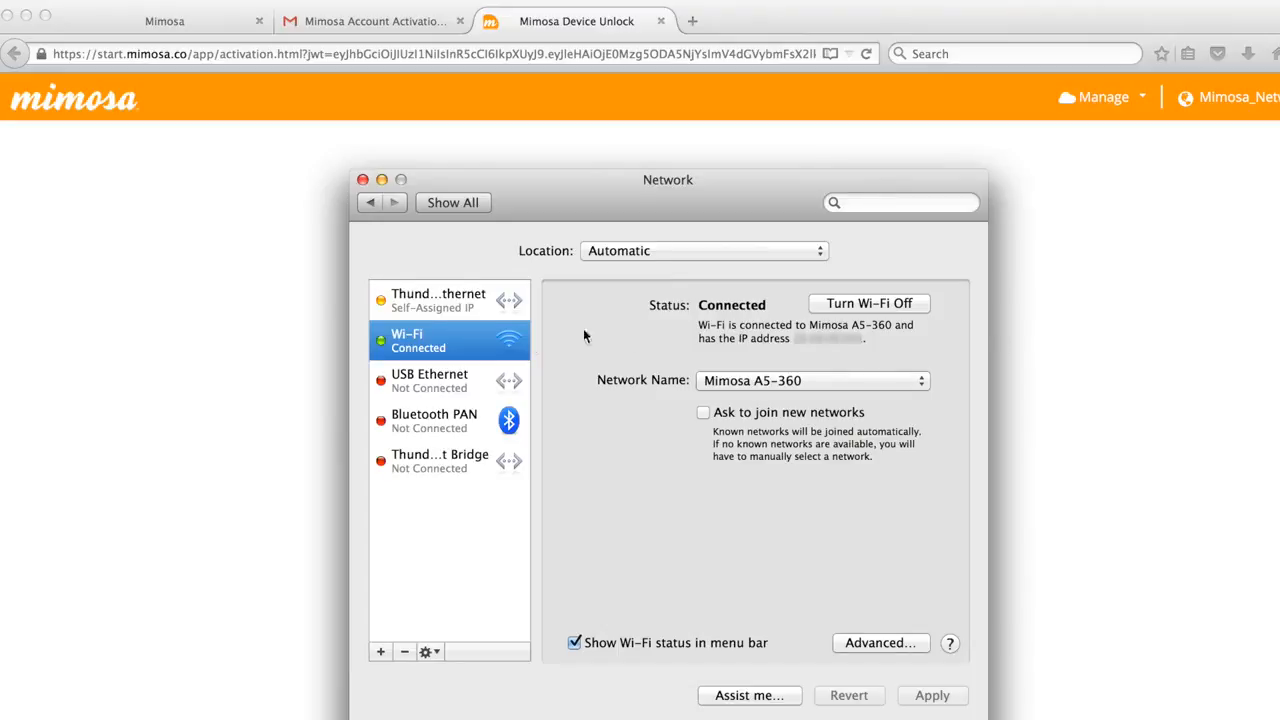
- Set Thunderbolt Ethernet's IPv4 manually to 192.168.1.2 with subnet 255.255.255.0 and apply it
{"action": "left_click", "coordinate": [438, 300]}
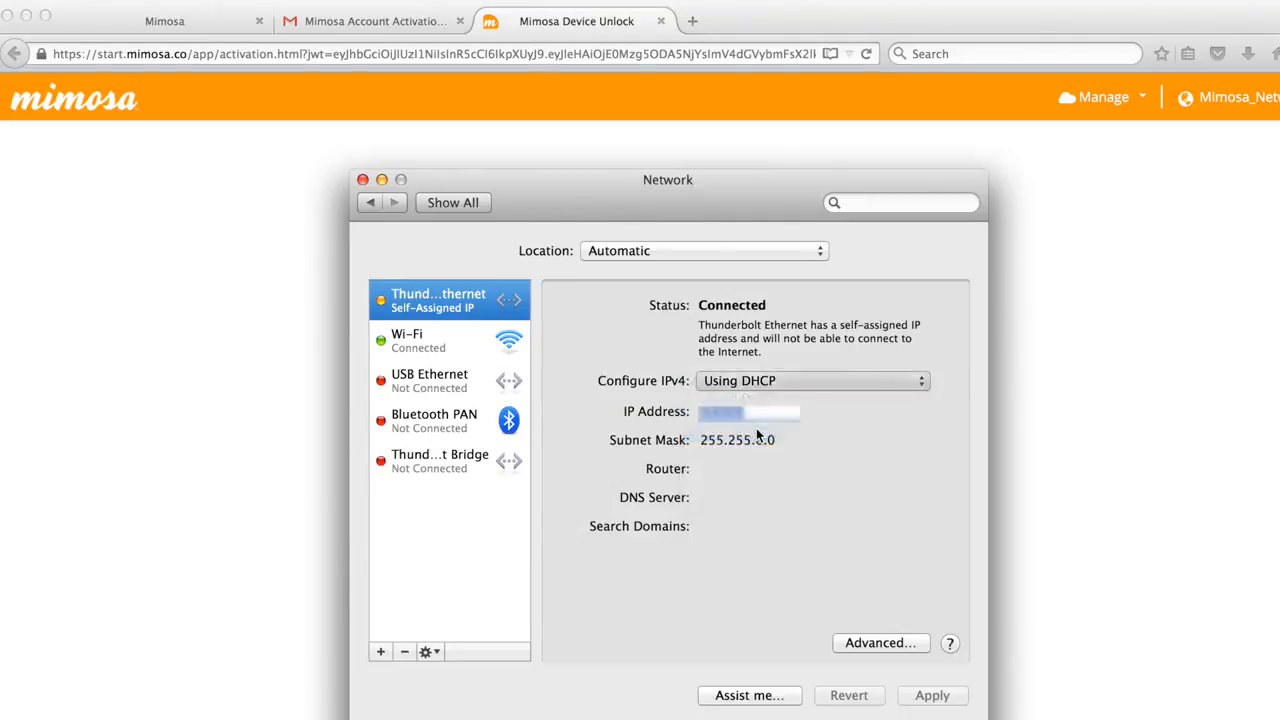
{"action": "left_click", "coordinate": [810, 380]}
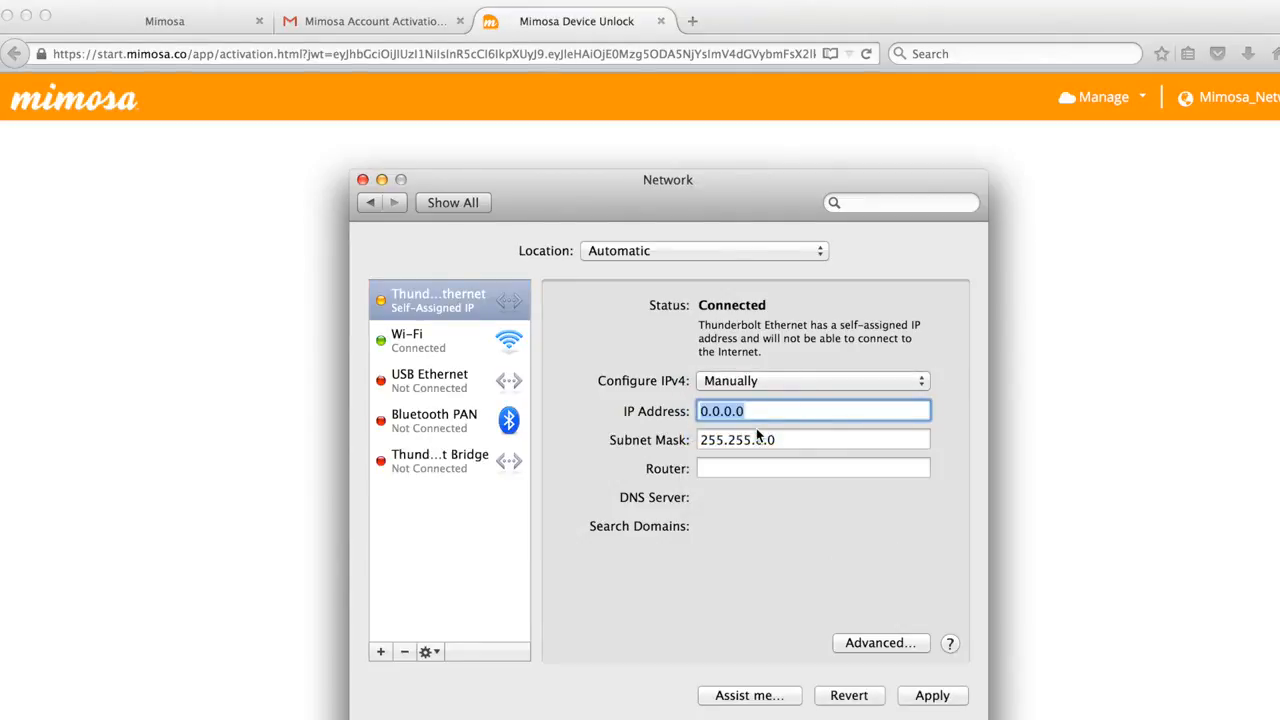
{"action": "type", "text": "192.168.1."}
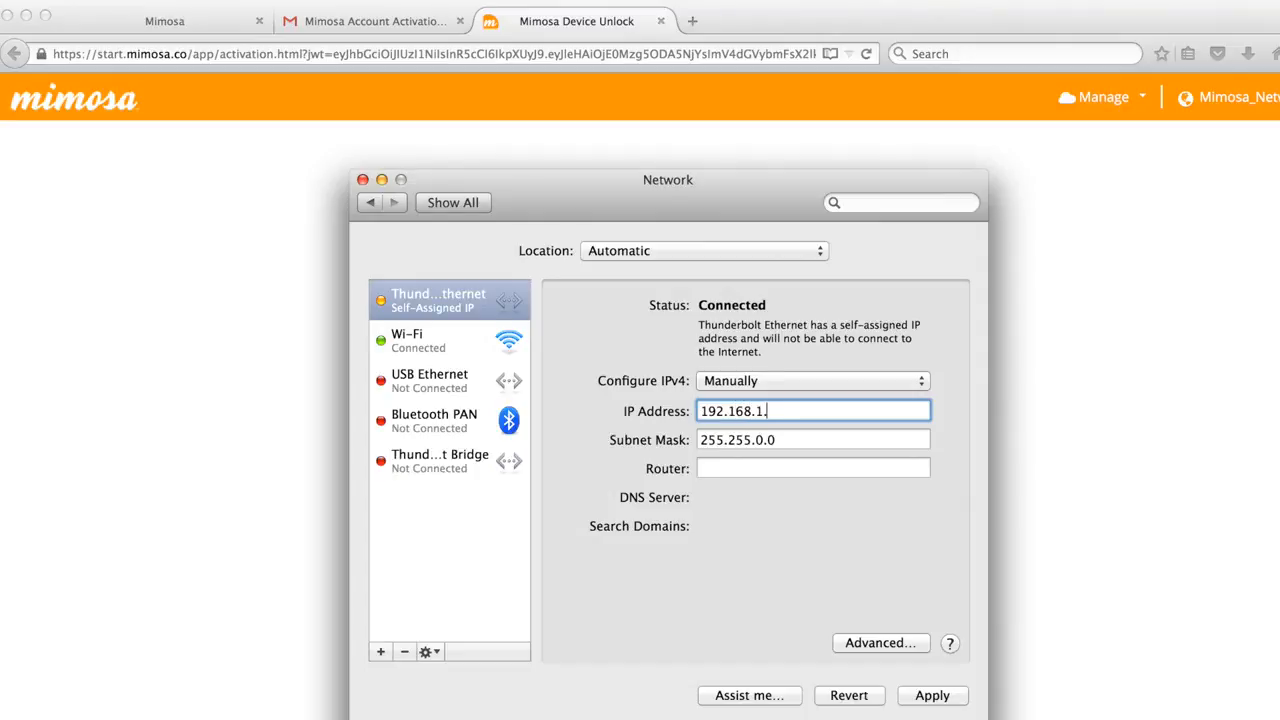
{"action": "type", "text": "2"}
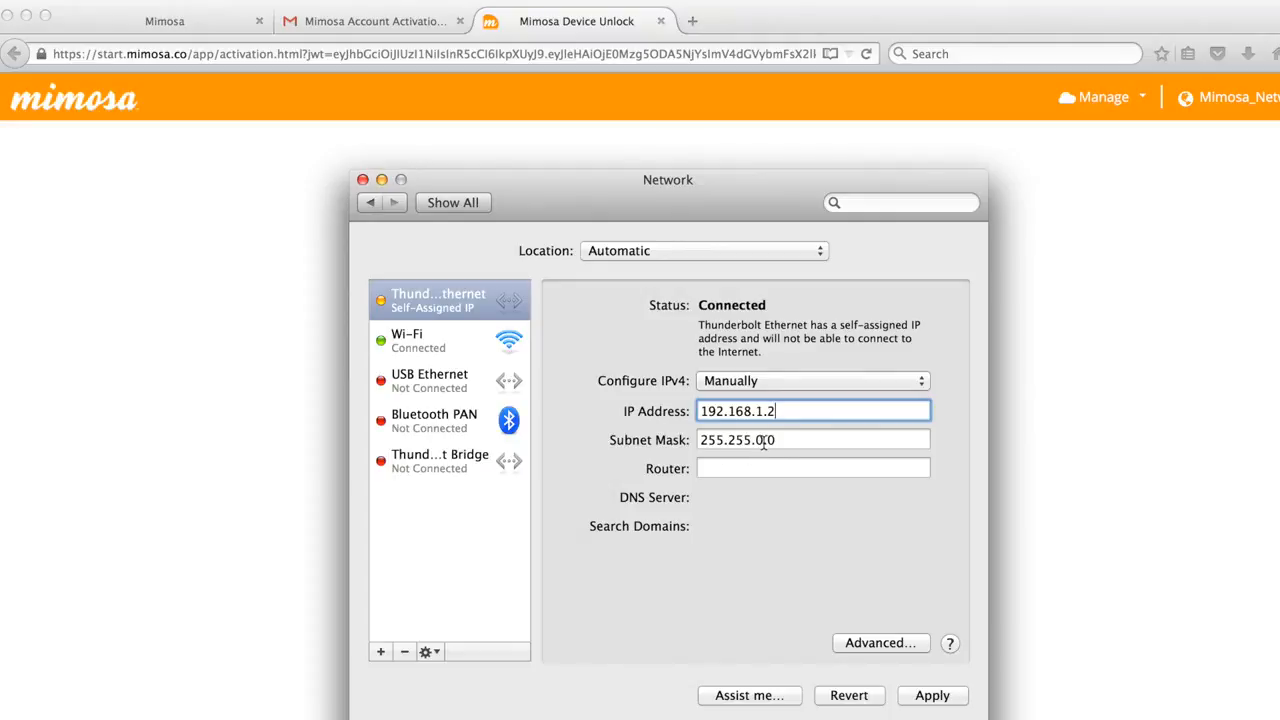
{"action": "left_click", "coordinate": [813, 440]}
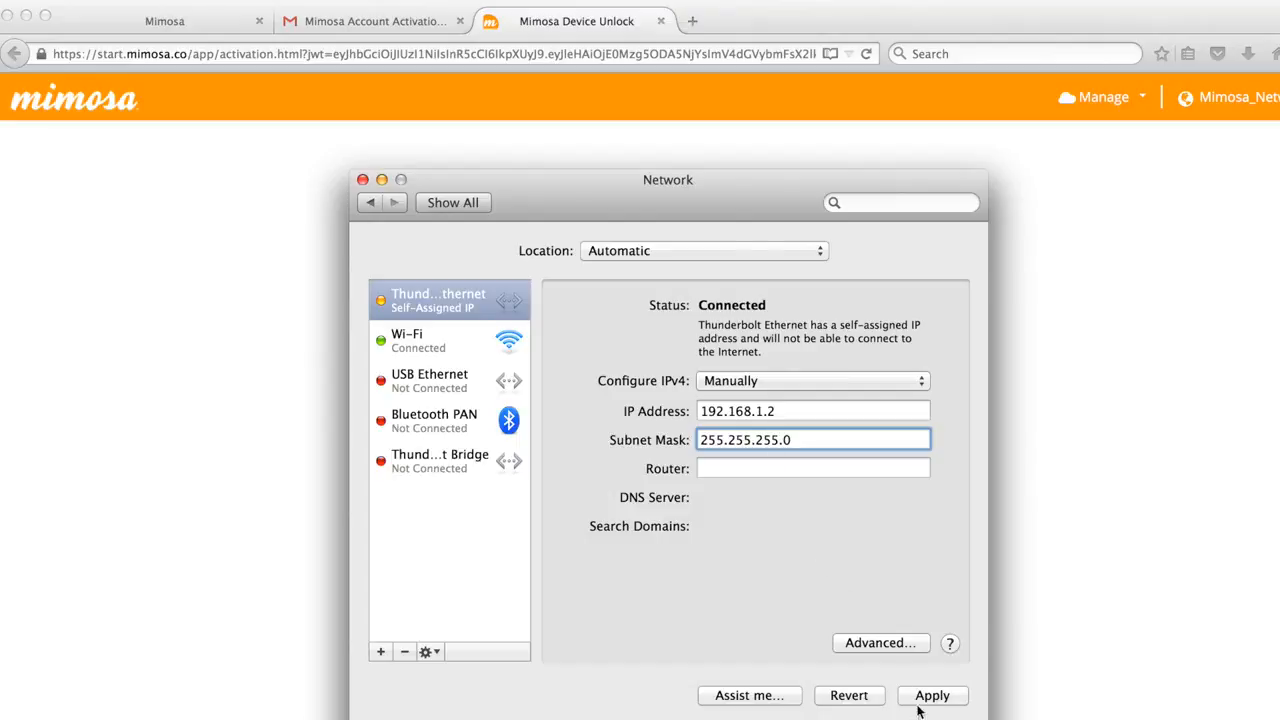
{"action": "left_click", "coordinate": [931, 695]}
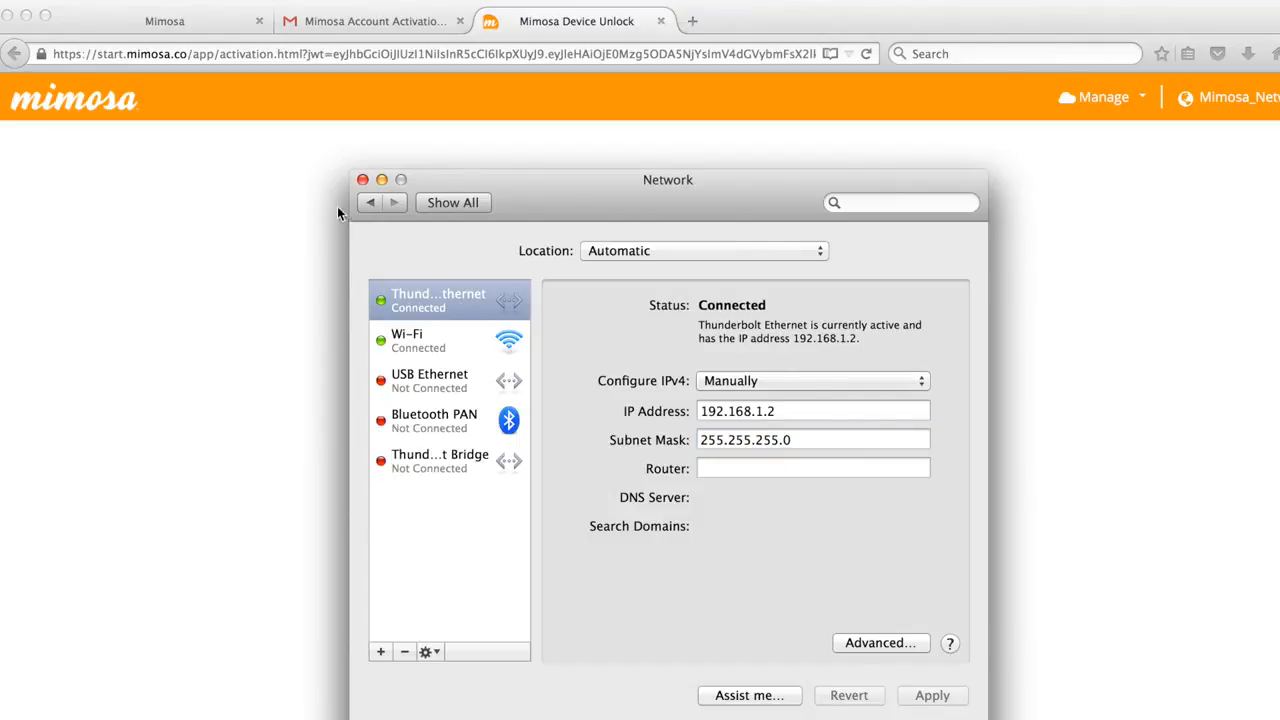
{"action": "mouse_move", "coordinate": [379, 213]}
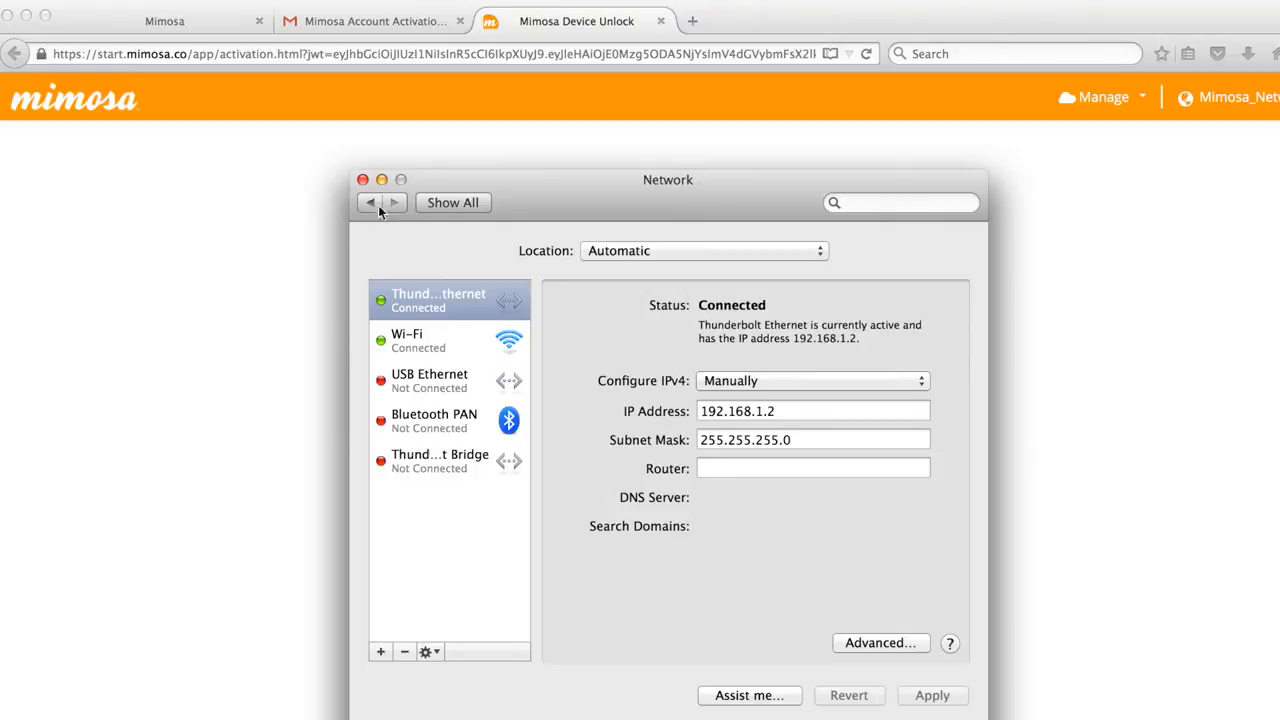
- Leave the Mac's Network pane, done with its static address setup
{"action": "left_click", "coordinate": [363, 179]}
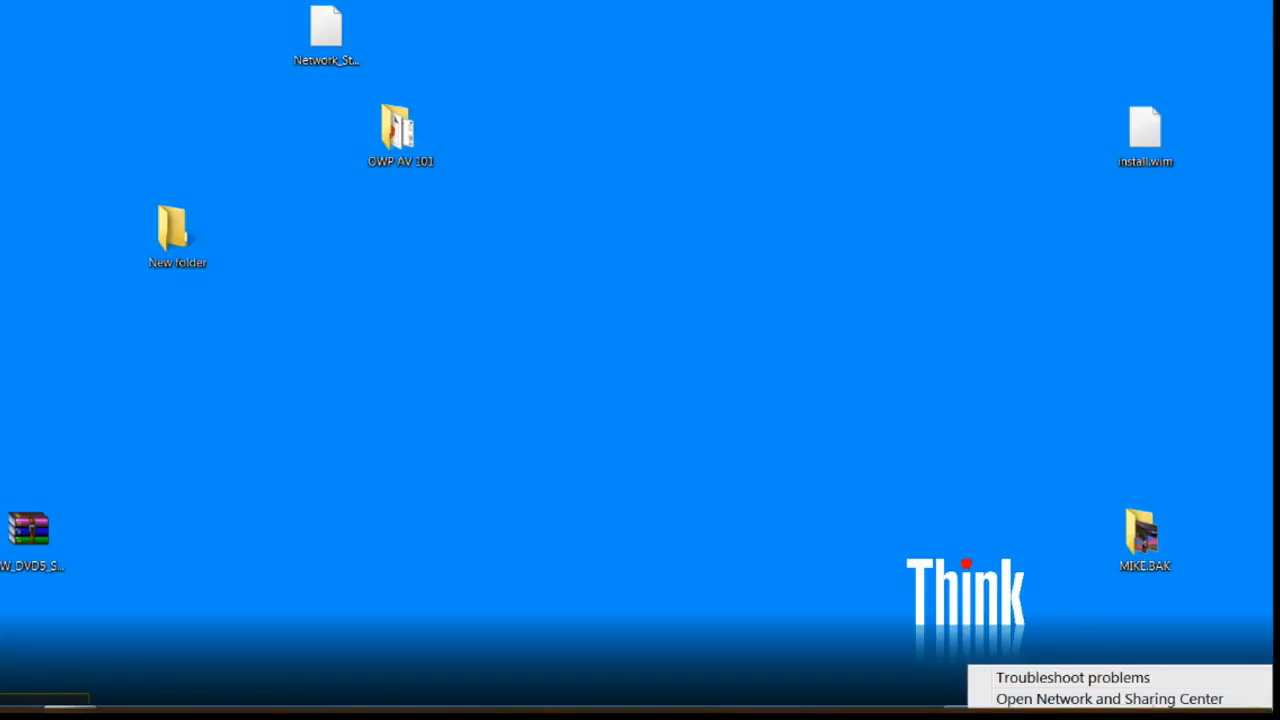
- Reach the Local Area Connection's Properties through Network and Sharing Center's adapter list
{"action": "left_click", "coordinate": [1108, 698]}
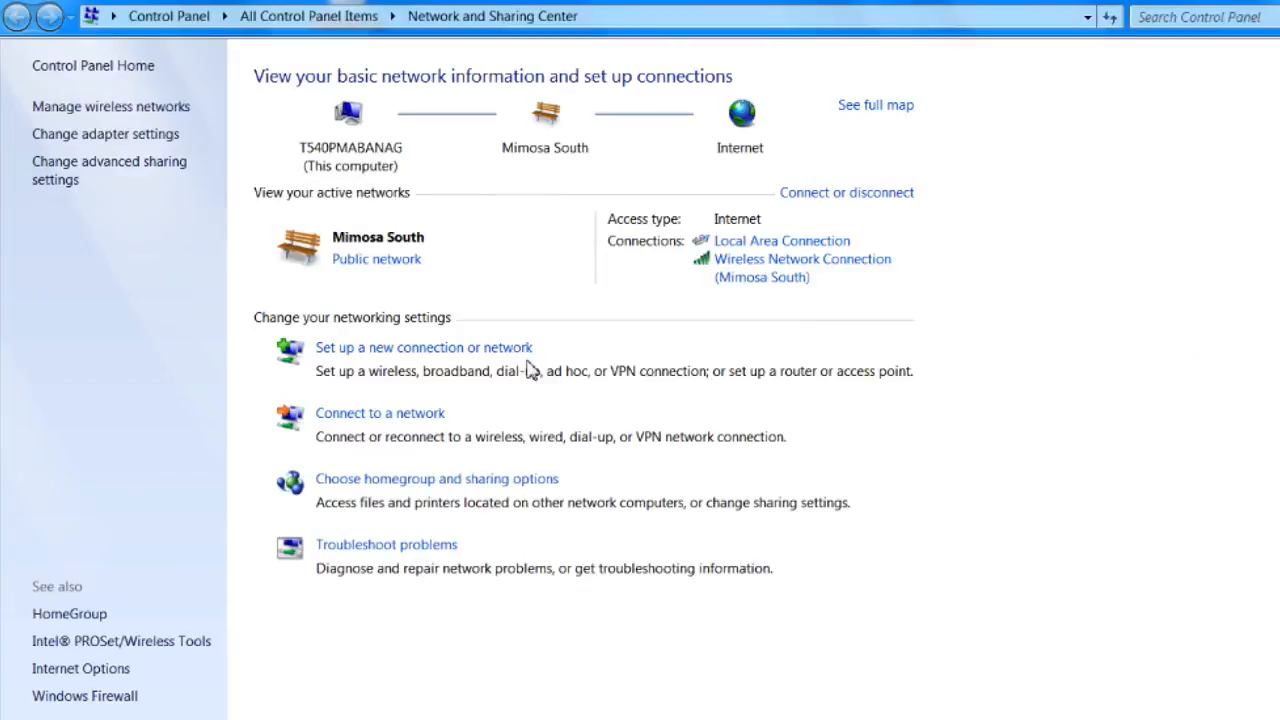
{"action": "left_click", "coordinate": [105, 133]}
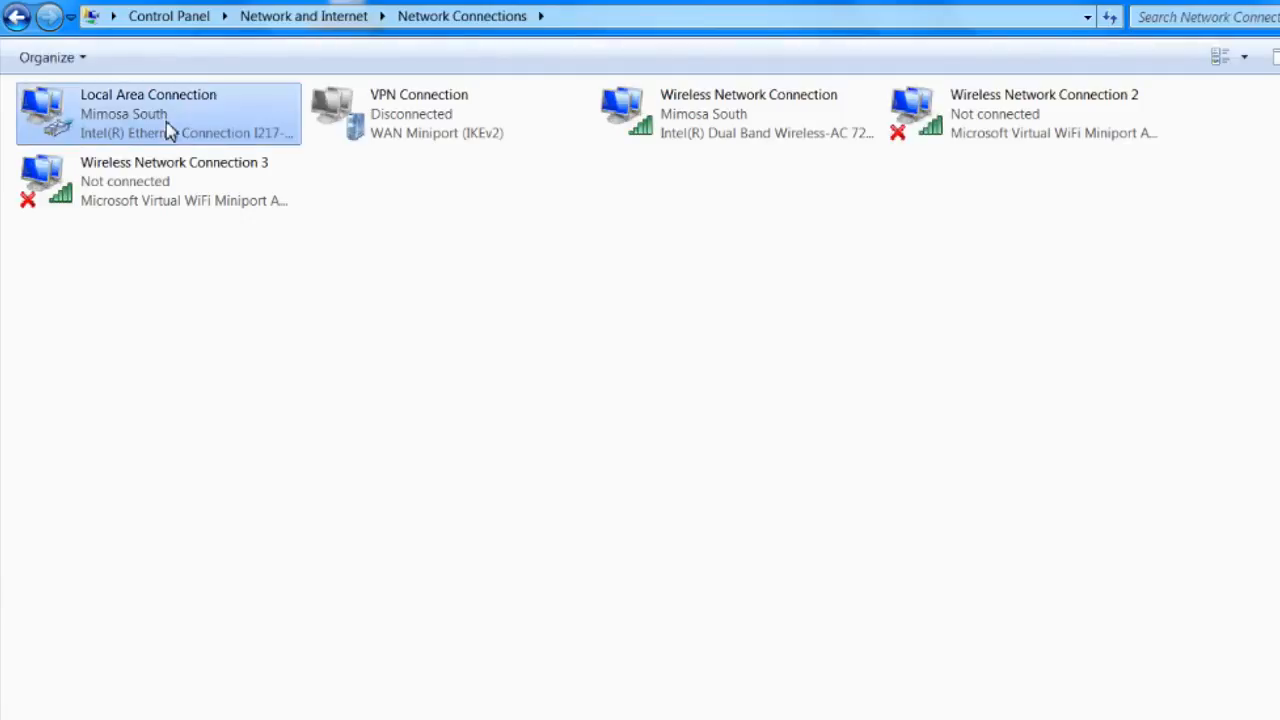
{"action": "right_click", "coordinate": [150, 113]}
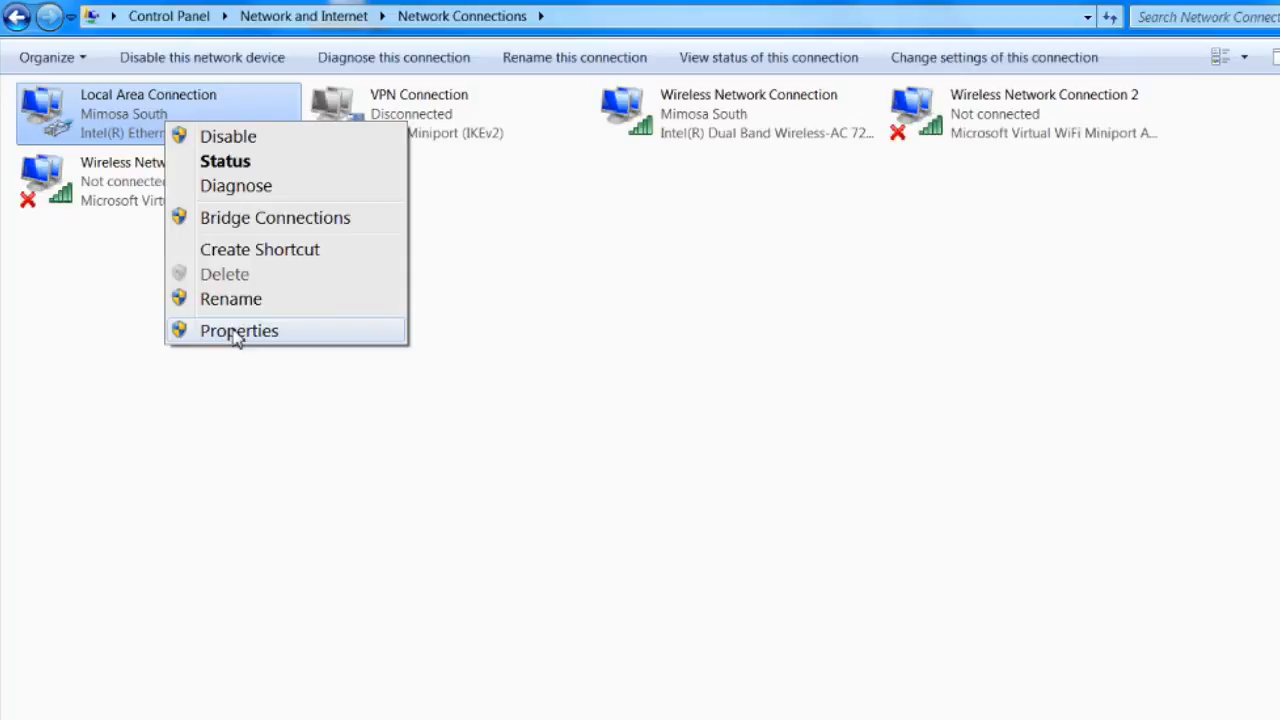
{"action": "left_click", "coordinate": [239, 331]}
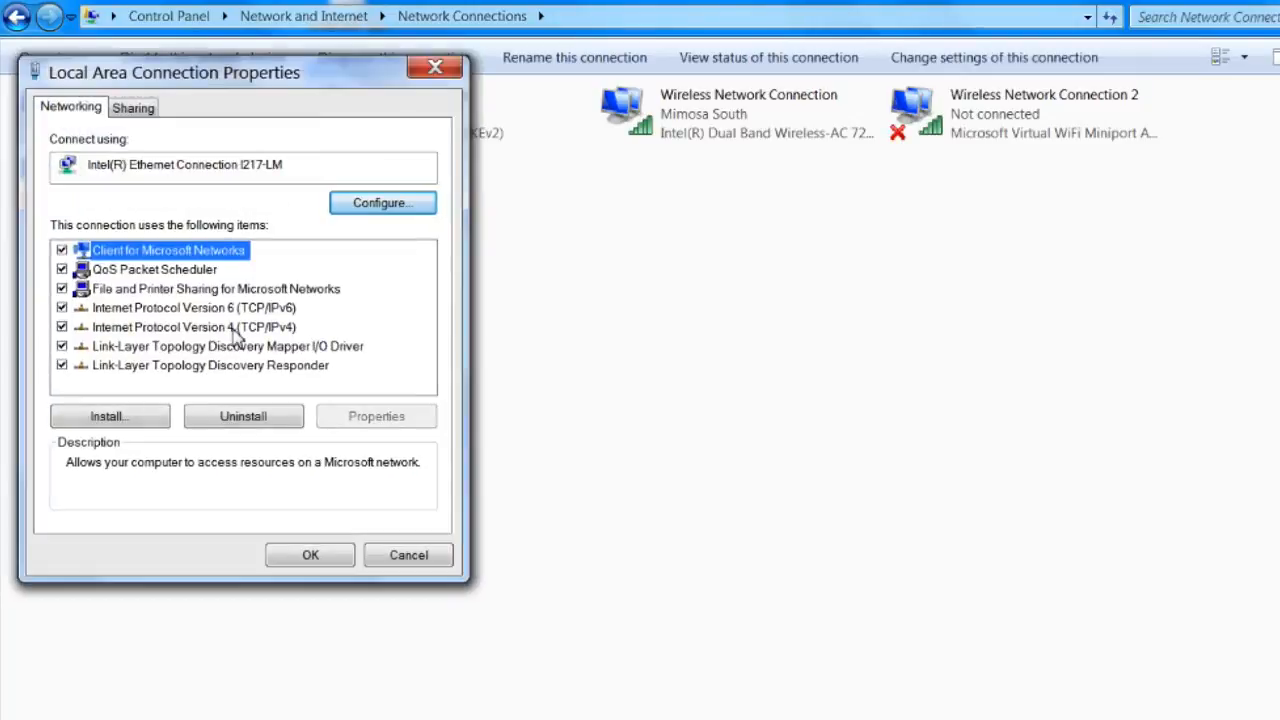
- Bring up the properties of the Internet Protocol Version 4 item
{"action": "left_click", "coordinate": [193, 327]}
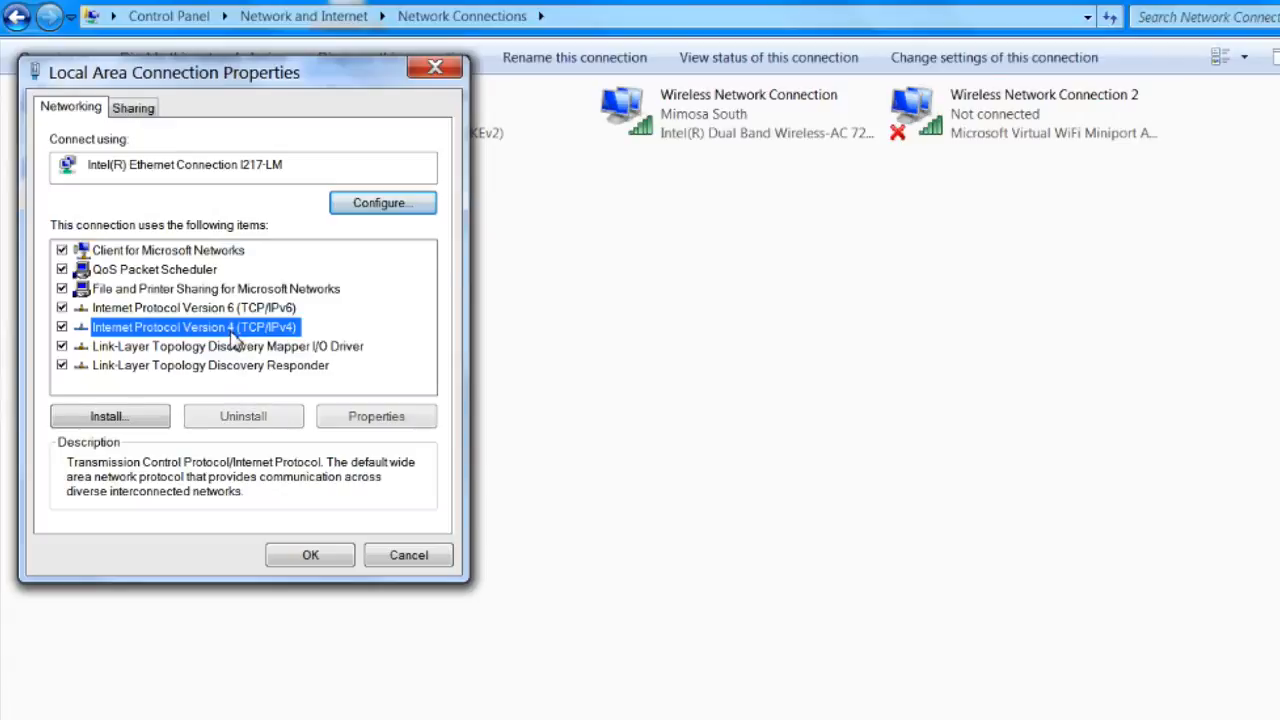
{"action": "left_click", "coordinate": [376, 416]}
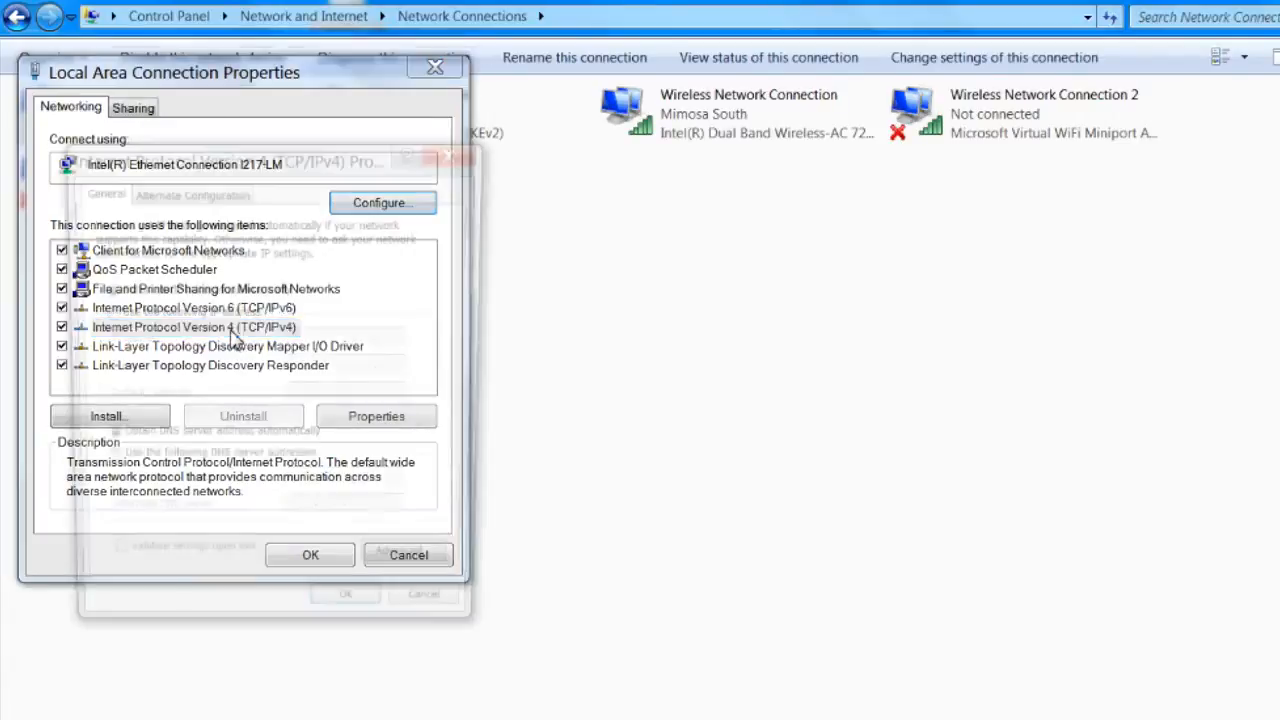
{"action": "left_click", "coordinate": [376, 416]}
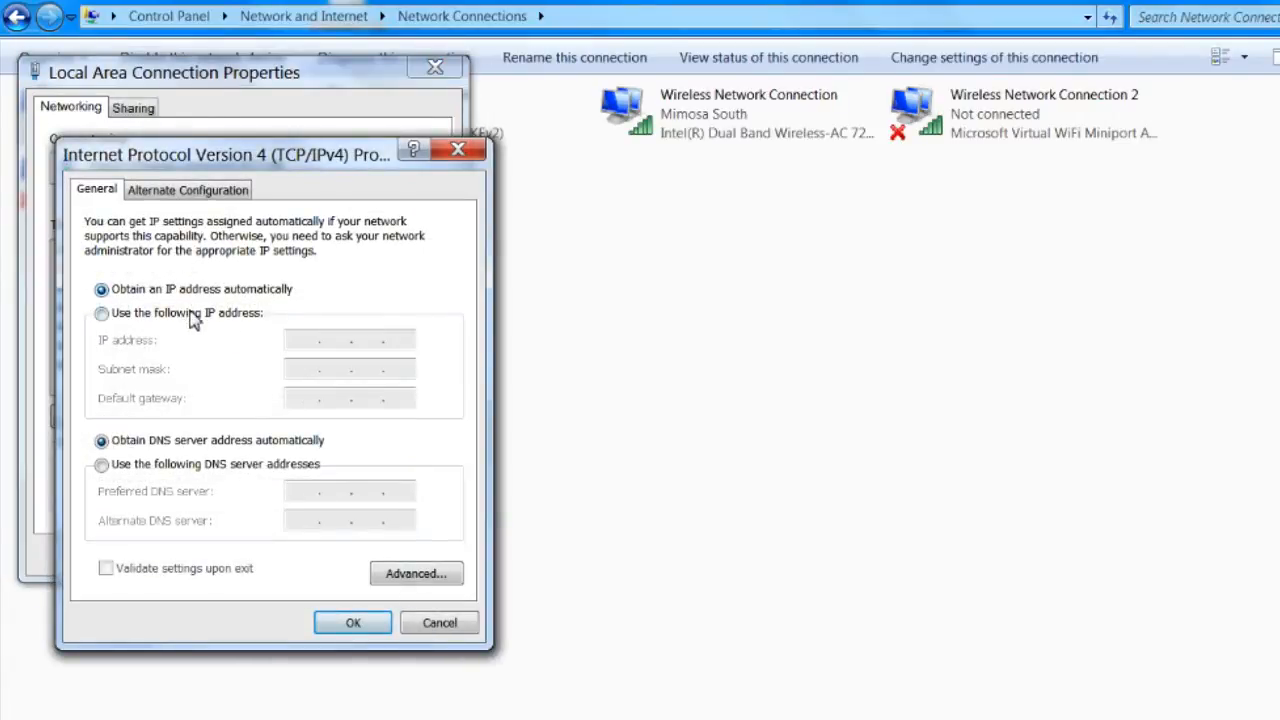
- Assign fixed IP 192.168.1.2 with mask 255.255.255.0 and save the adapter properties
{"action": "left_click", "coordinate": [101, 312]}
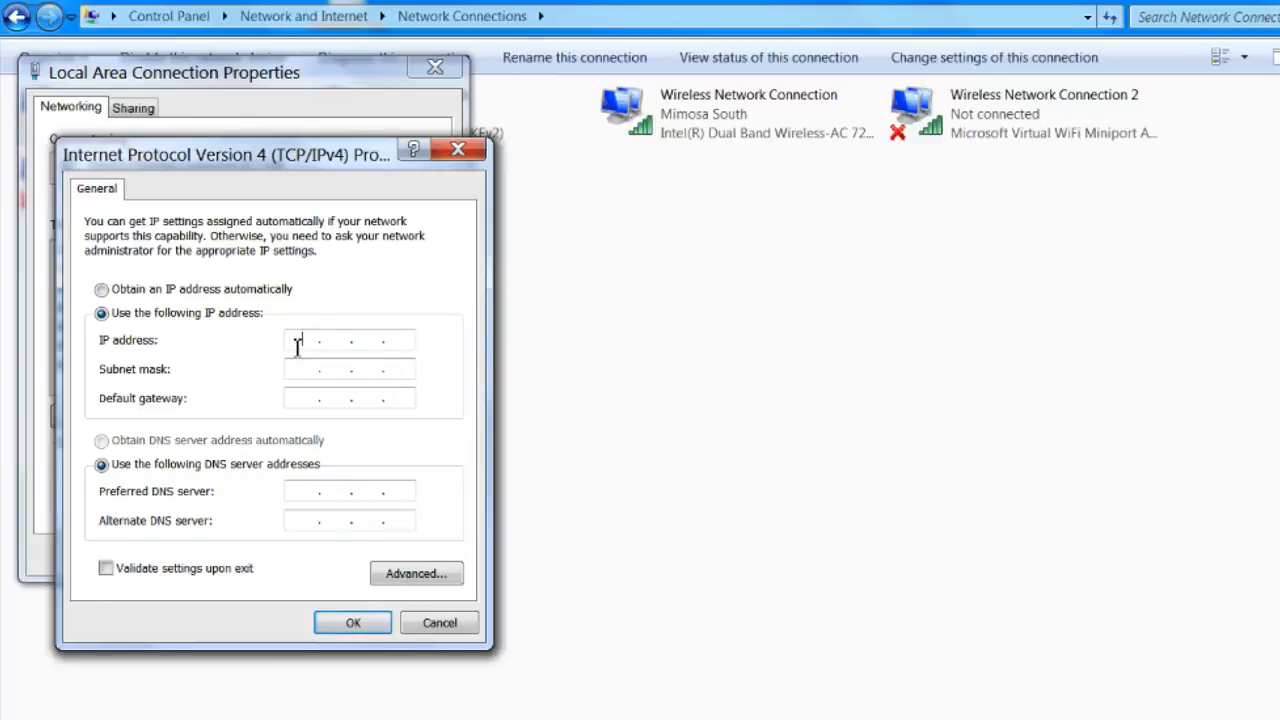
{"action": "type", "text": "192.1"}
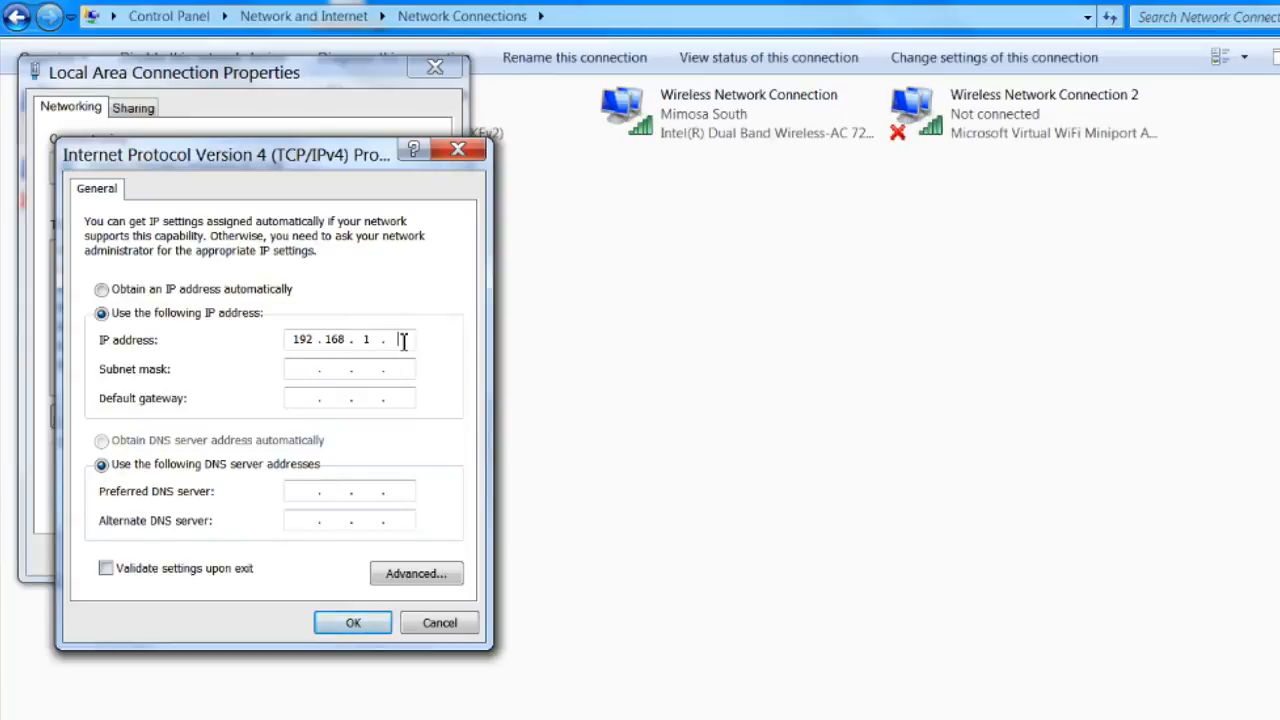
{"action": "type", "text": "255.255.255.0"}
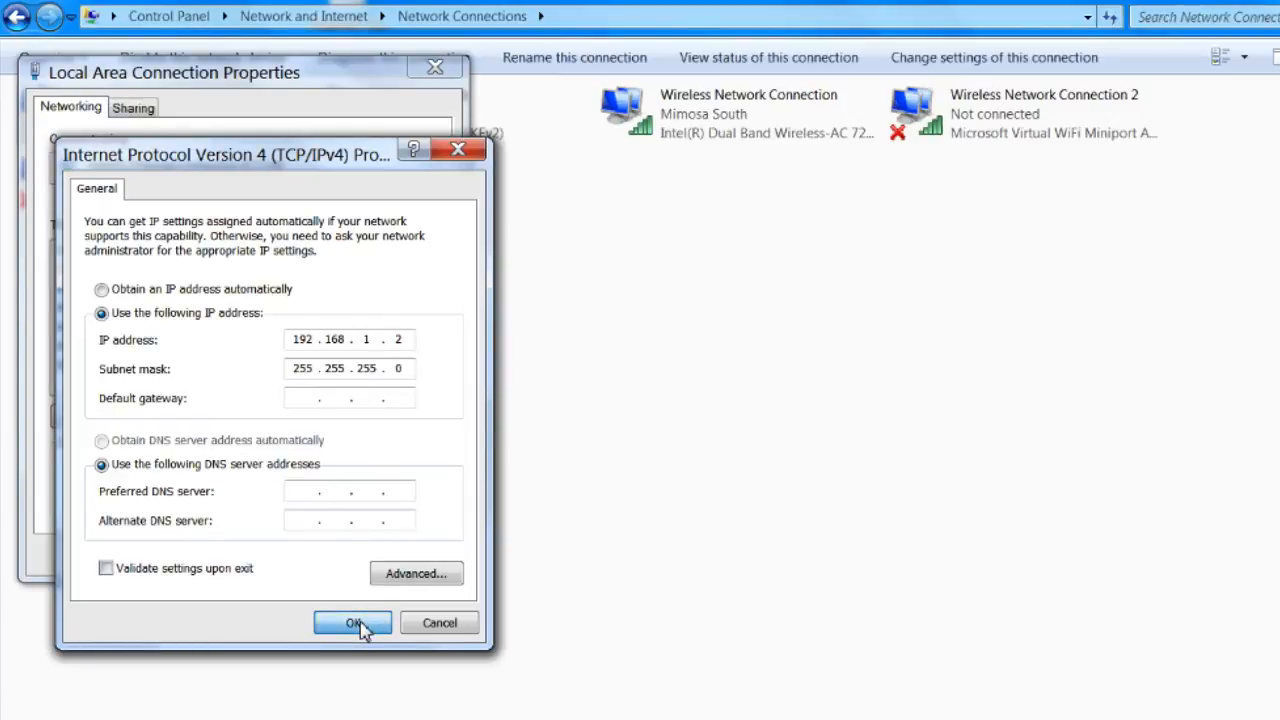
{"action": "left_click", "coordinate": [352, 622]}
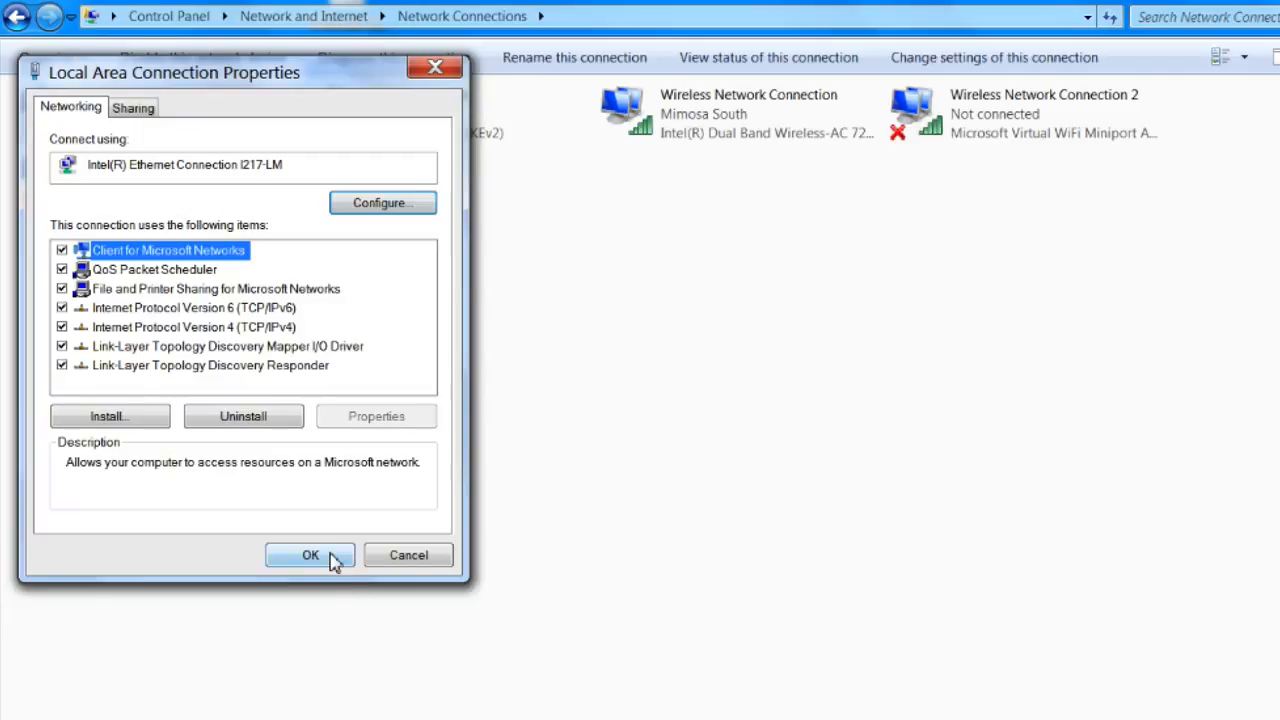
{"action": "left_click", "coordinate": [310, 555]}
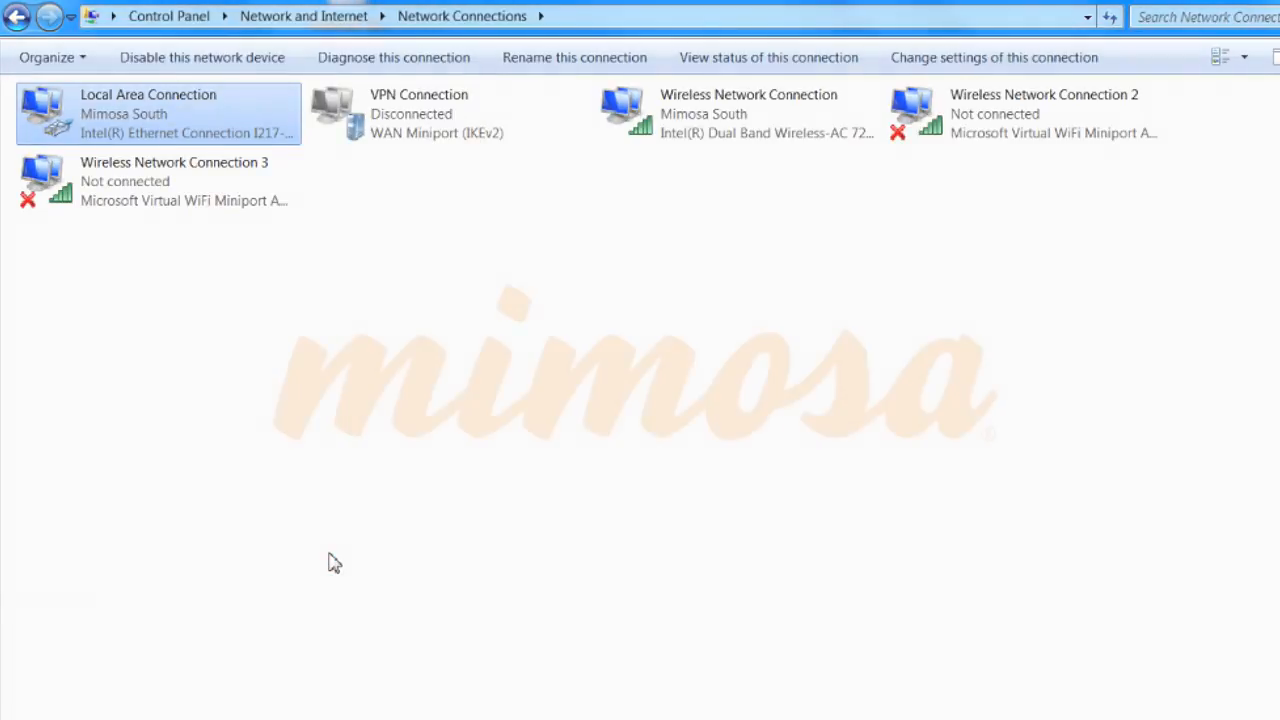